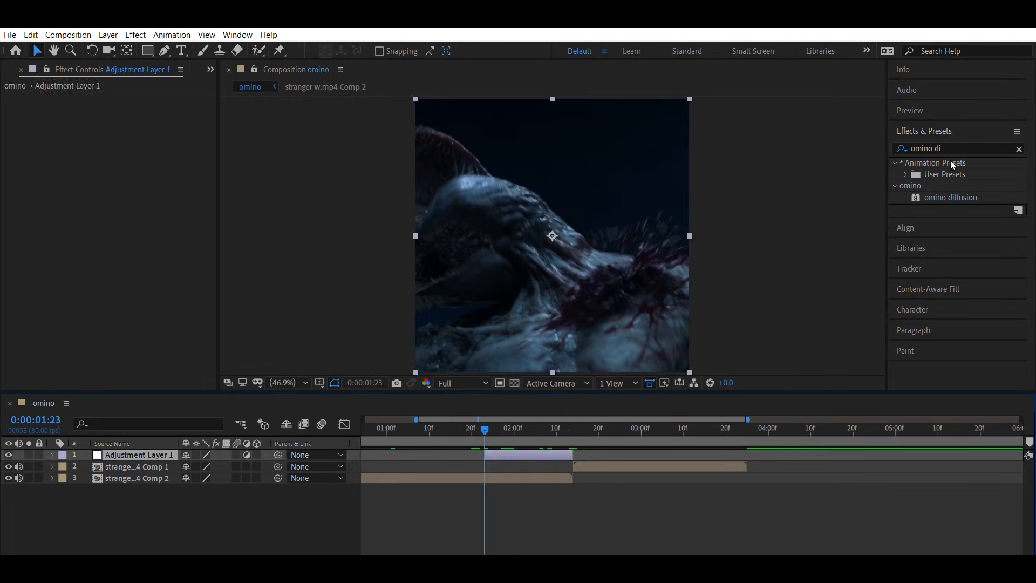
Apply the omino diffusion preset to Adjustment Layer 1 above the two clips
double_click(950, 197)
type("s_shake")
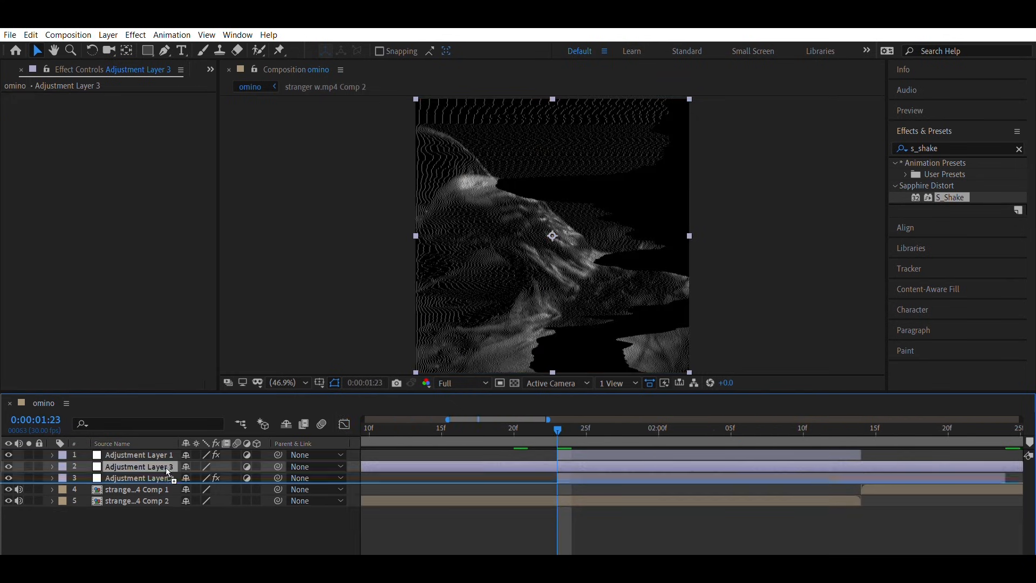
Give Adjustment Layer 3 S_HalfTone dots (frequency 85) and an eased 100→0 Opacity fade
left_click(861, 429)
type("halftone")
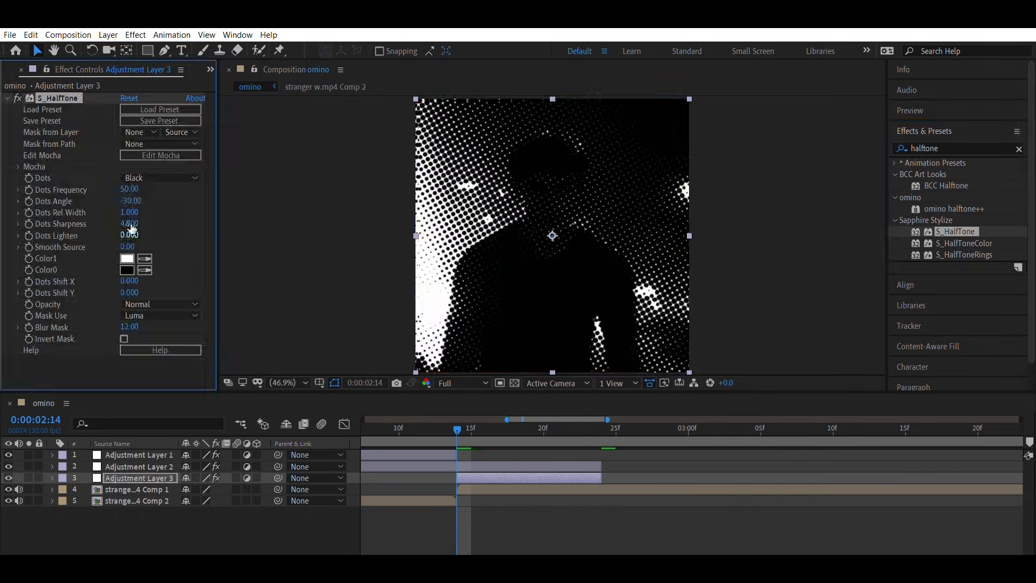
left_click_drag(130, 190, 153, 190)
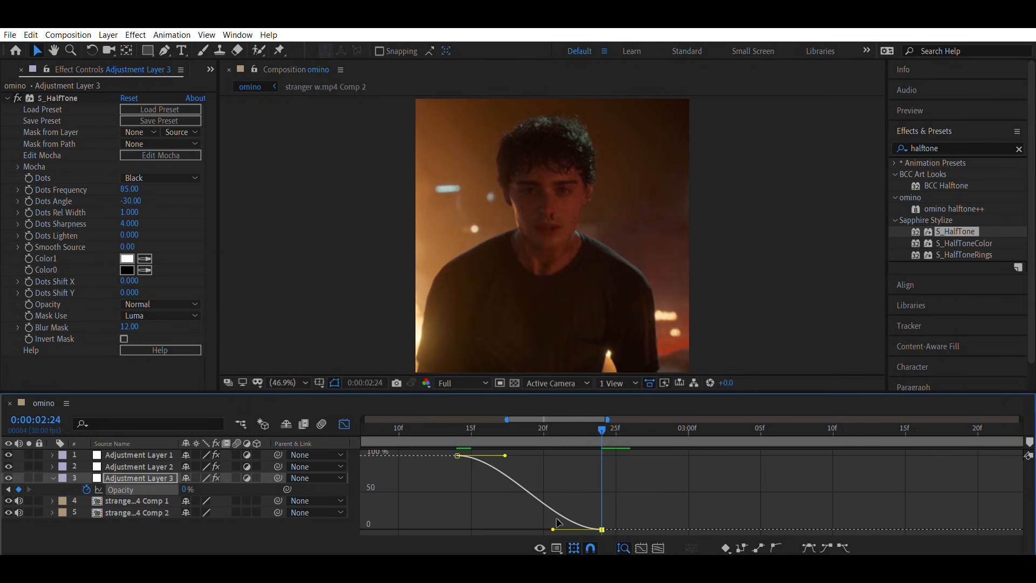
left_click_drag(504, 455, 471, 519)
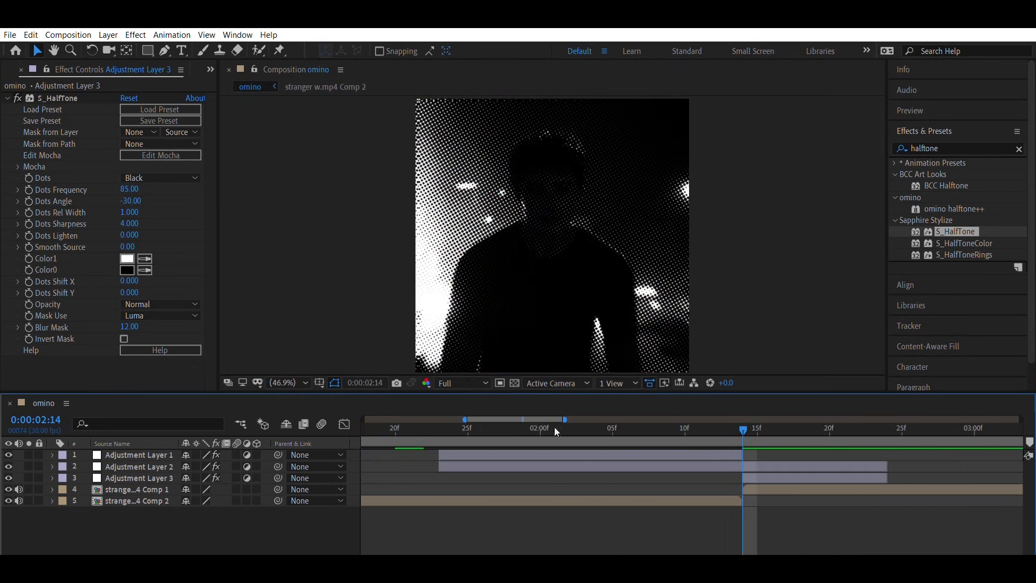
left_click(439, 428)
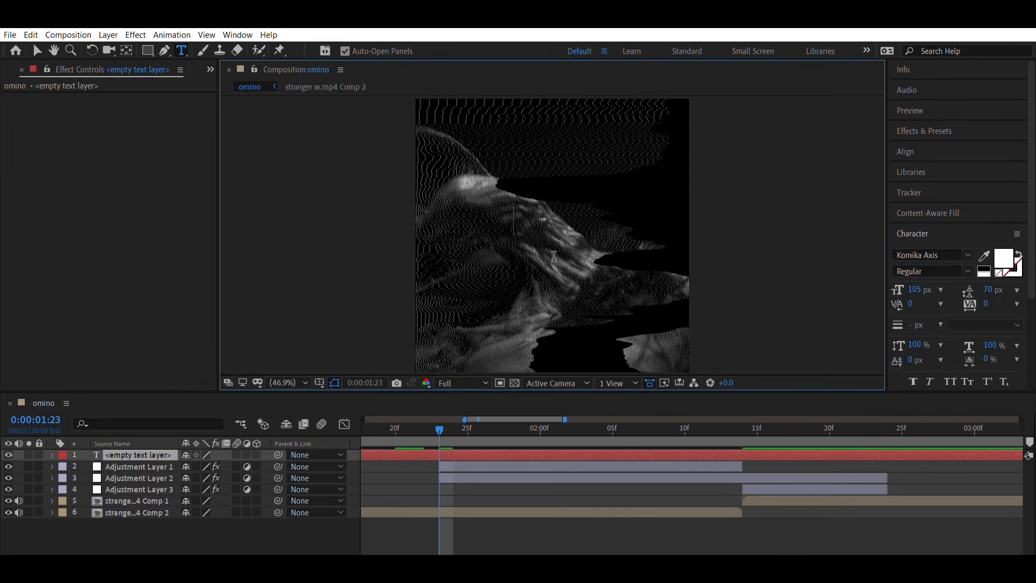
Type the GUJJU title in a sharp gothic font and trim its layer to the transition
type("GUJJU")
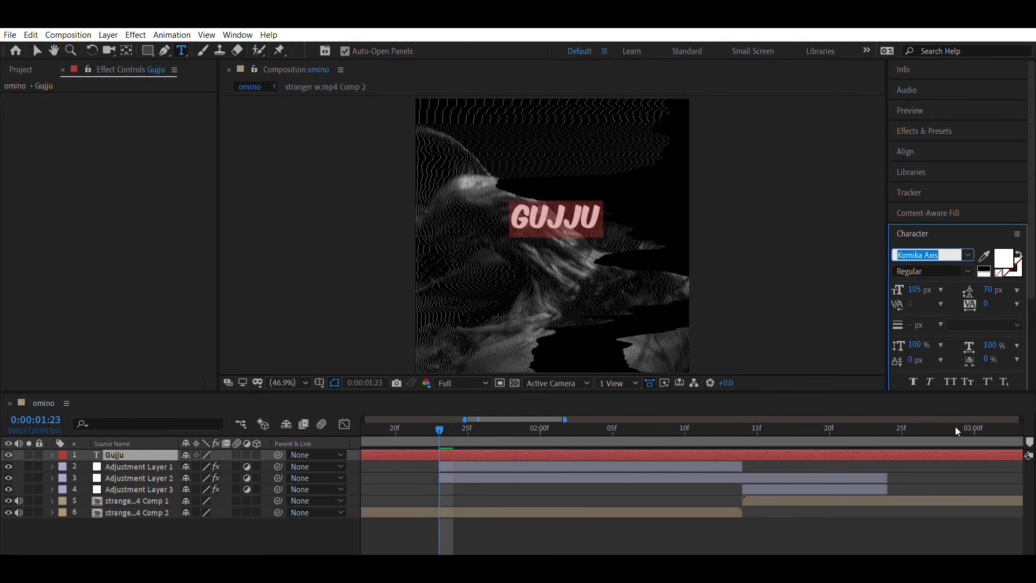
left_click(928, 256)
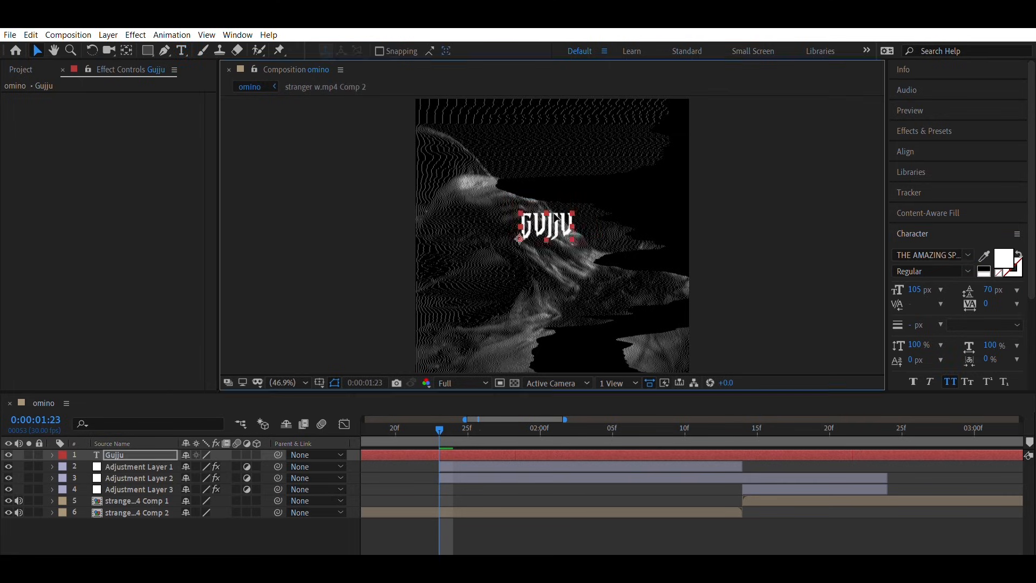
left_click(746, 428)
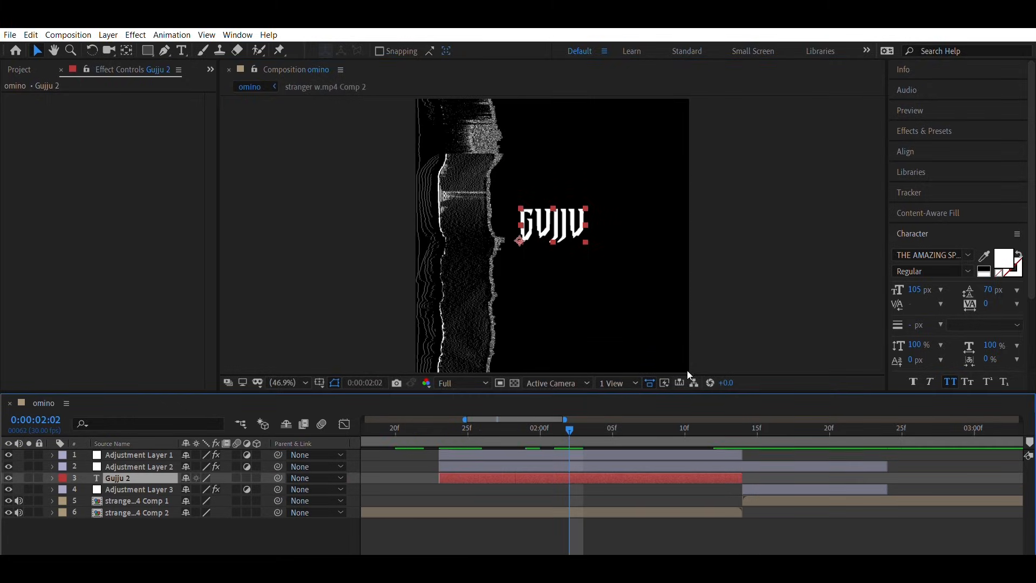
left_click(908, 150)
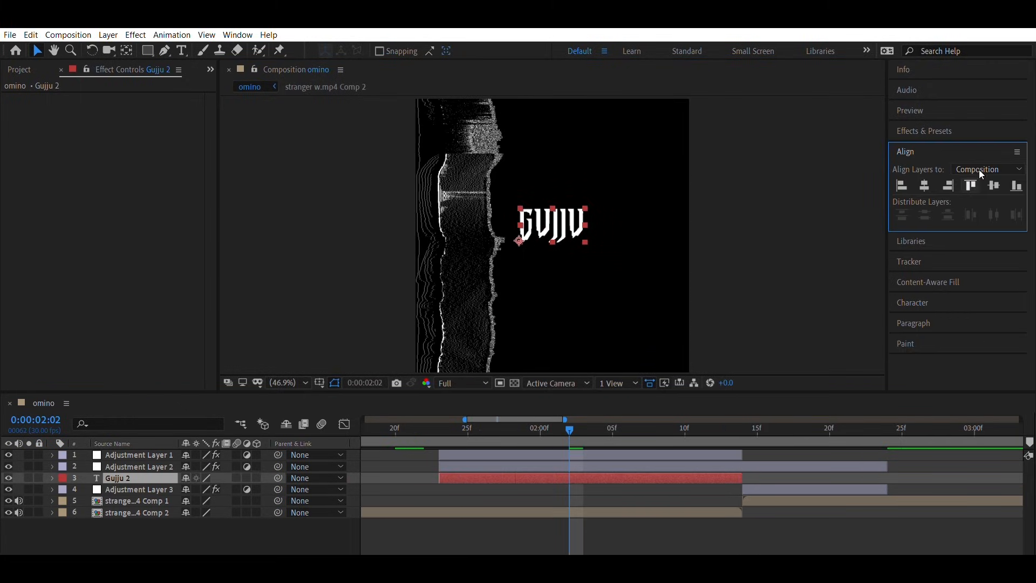
left_click_drag(568, 419, 466, 419)
type("cc smear")
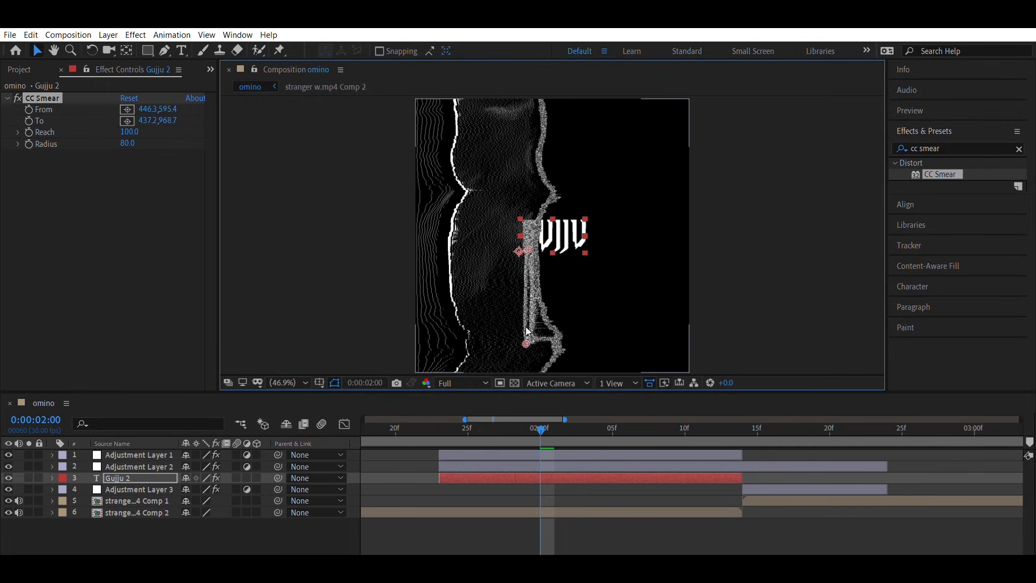
Stretch the CC Smear points down through the title and keyframe the smear Radius
left_click_drag(525, 248, 525, 359)
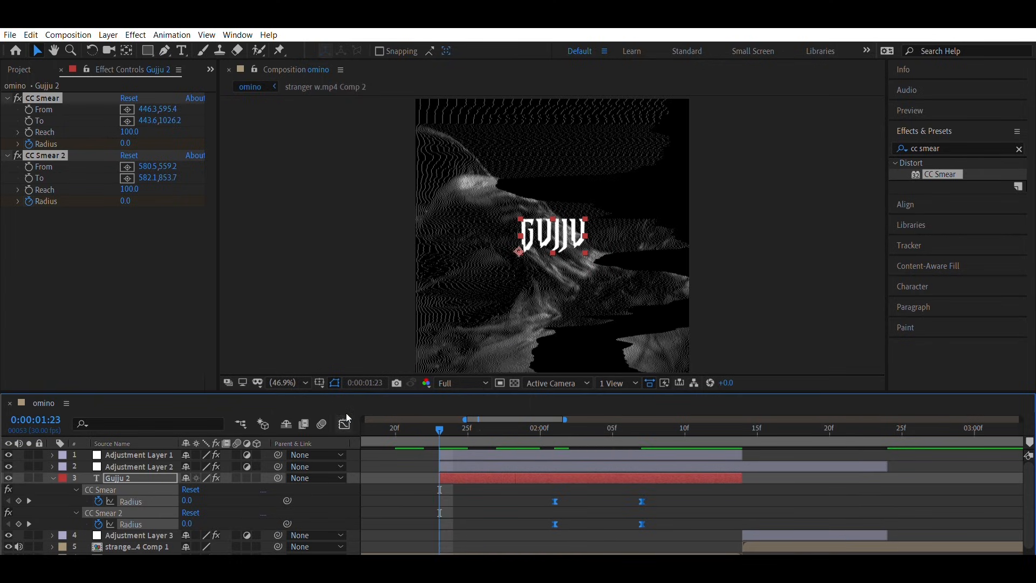
left_click(344, 424)
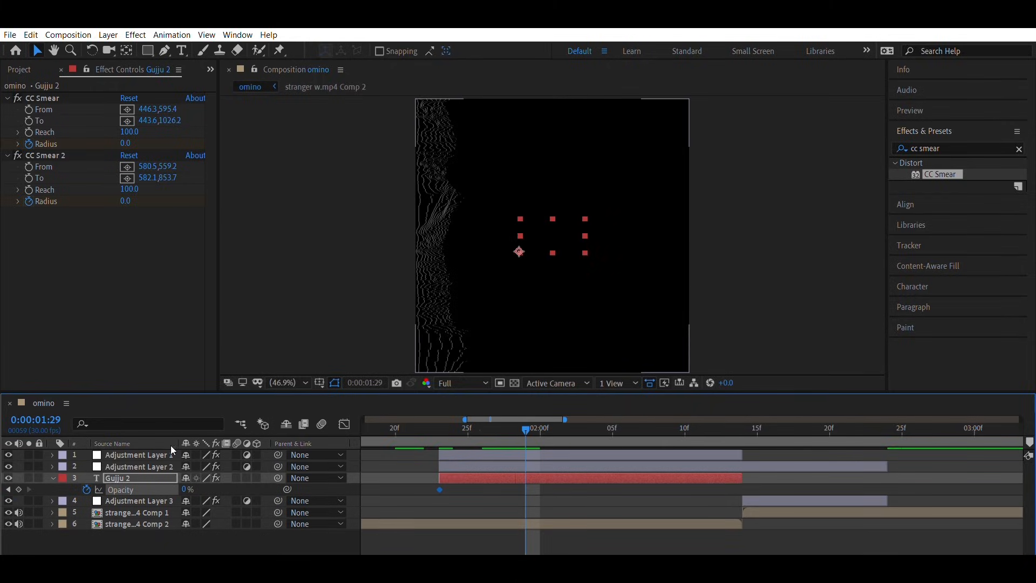
Keyframe Gujju 2's Opacity so the title hides at 0%
left_click(525, 489)
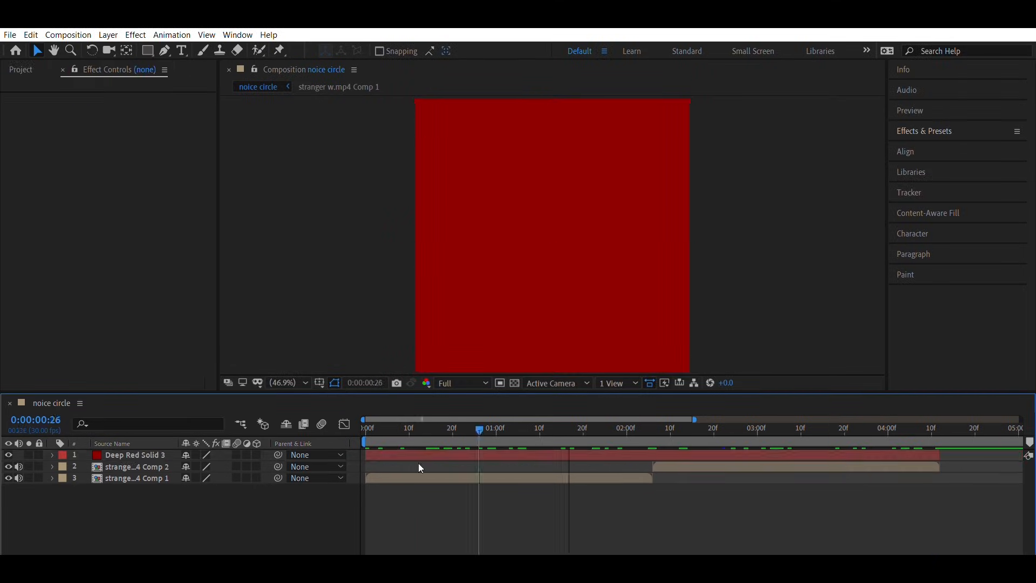
Add two CC Radial ScaleWipe effects to the red solid, keyframing Completion, first one reversed
type("cc radial")
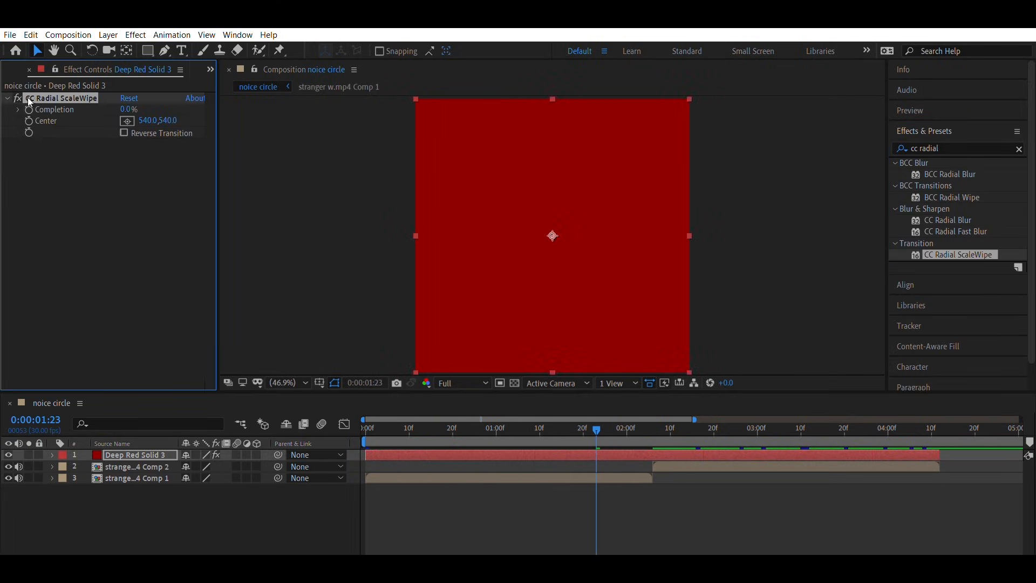
left_click(123, 132)
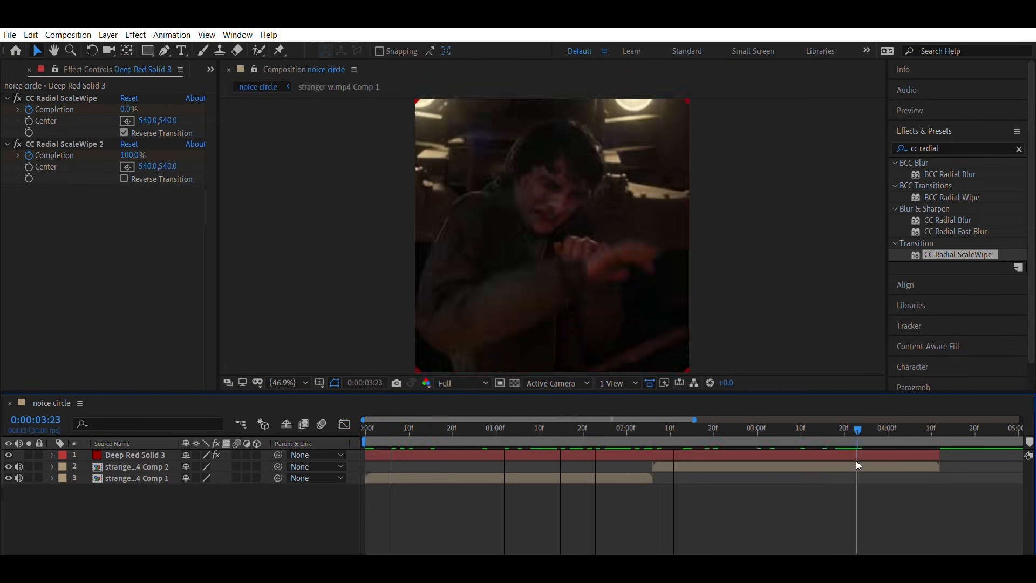
left_click(669, 428)
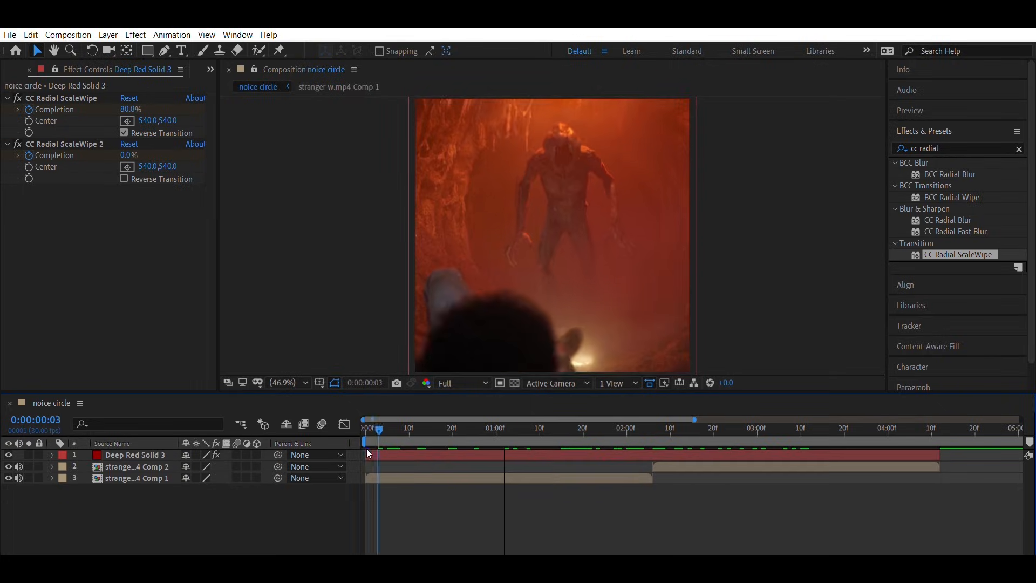
Add Turbulent Displace and Fractal Noise with Contrast 200 and Evolution expression time*85
left_click_drag(379, 428, 745, 428)
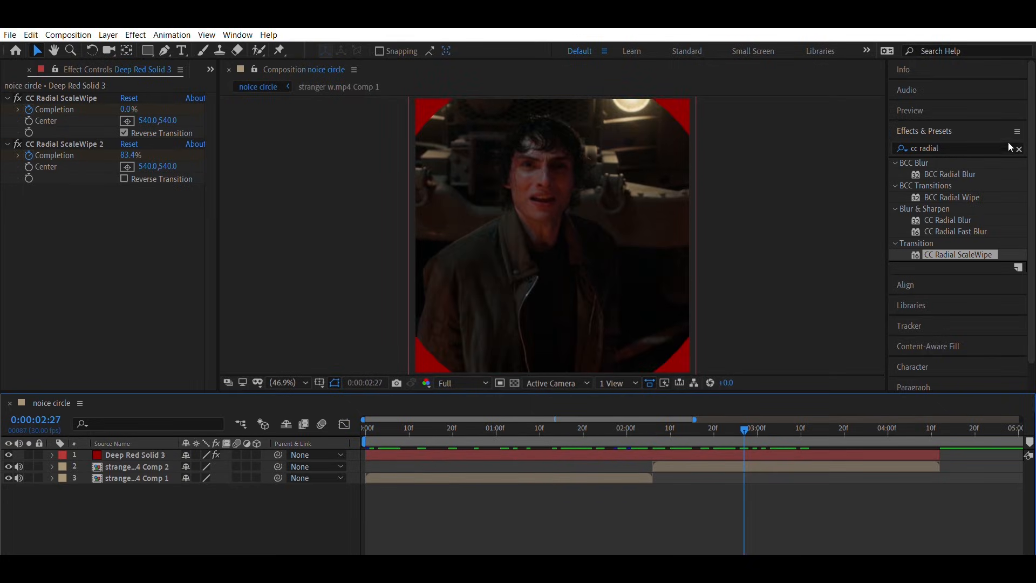
type("turb")
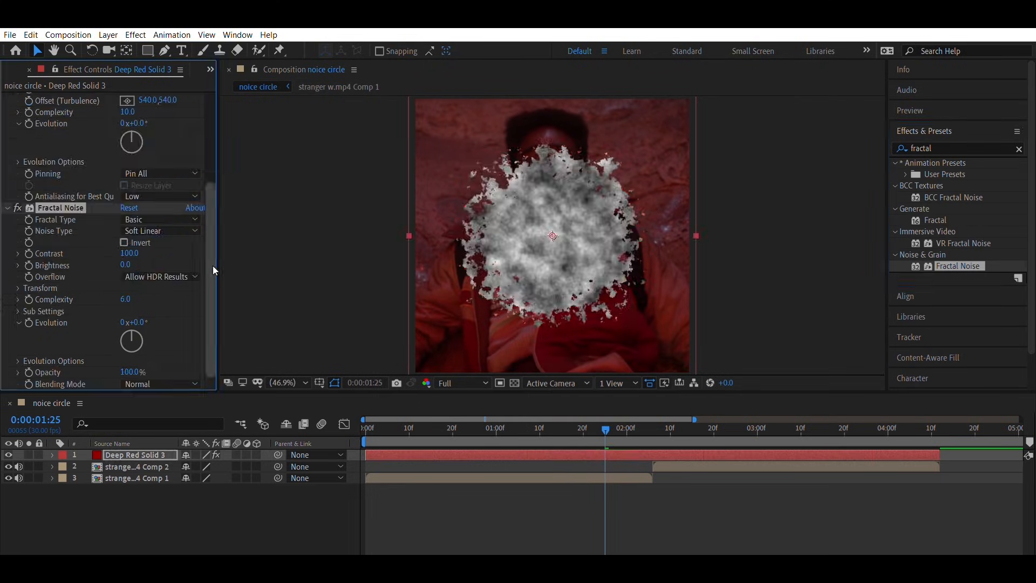
type("200")
type("time")
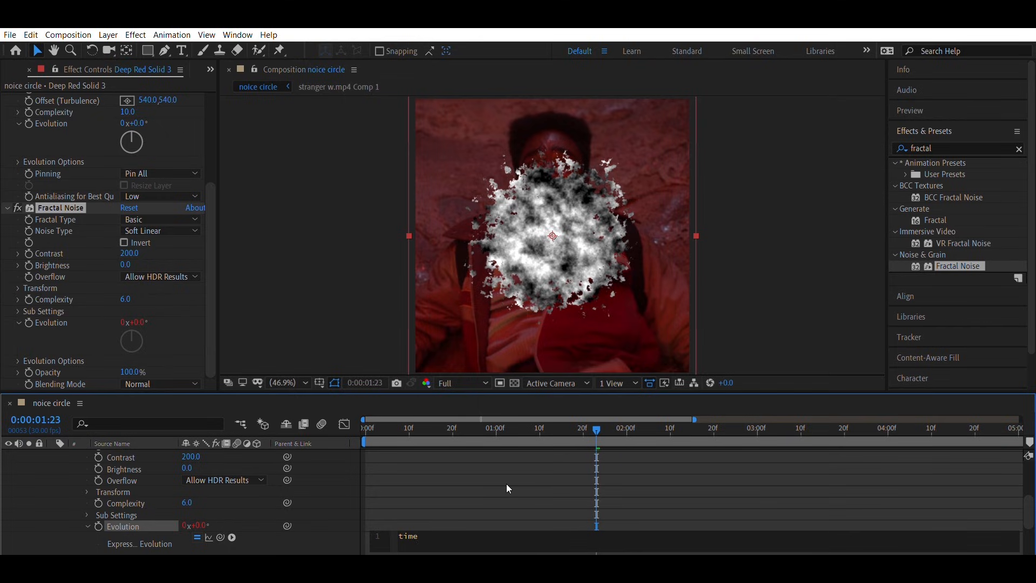
type("*85")
left_click(959, 148)
type("deep")
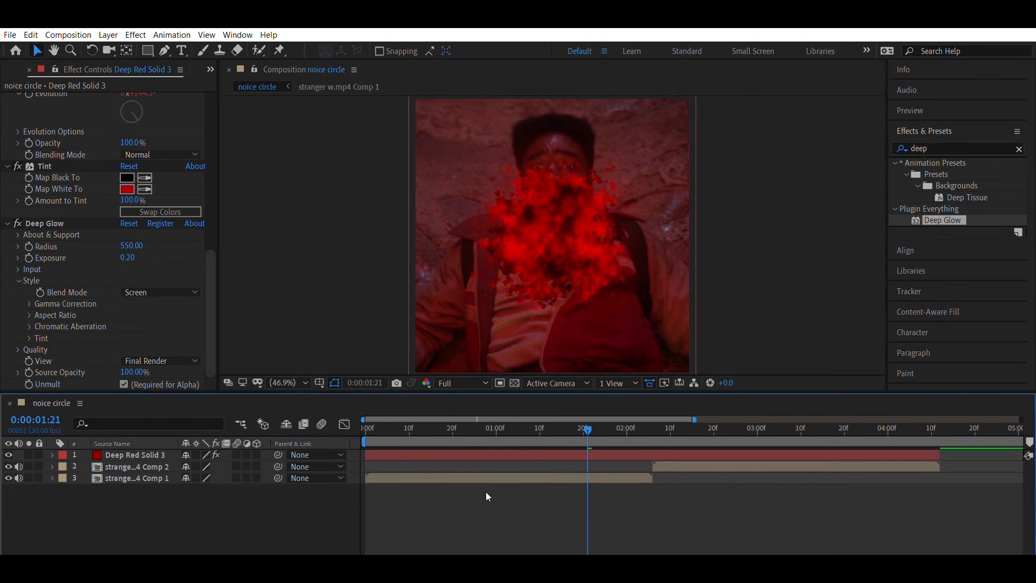
Tint the noise circle red and add Deep Glow at Radius 550, Exposure 0.20
left_click(136, 454)
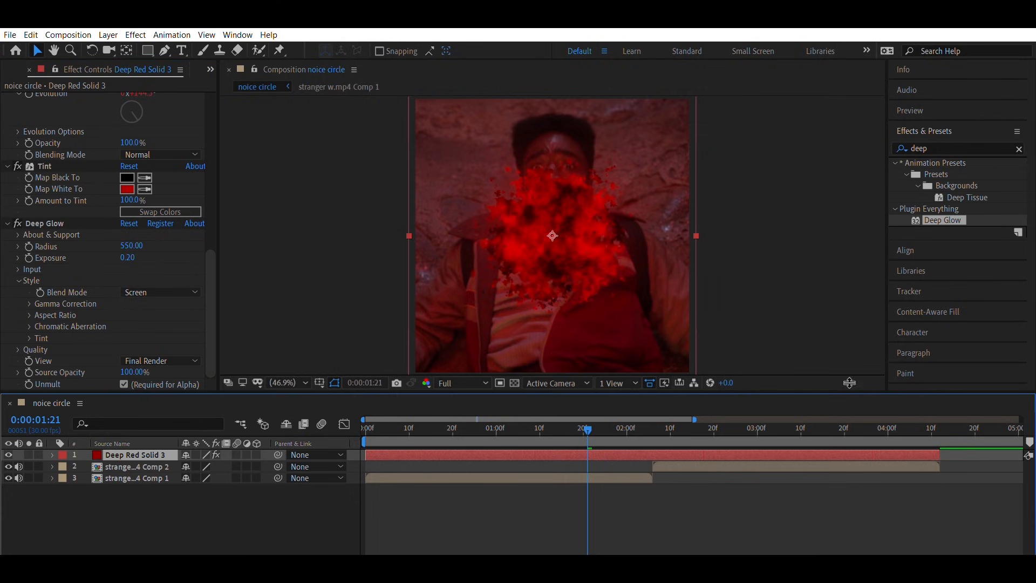
Search 'blurmo' and apply S_BlurMoCurves to stranger w.mp4 Comp 2
type("drop sha")
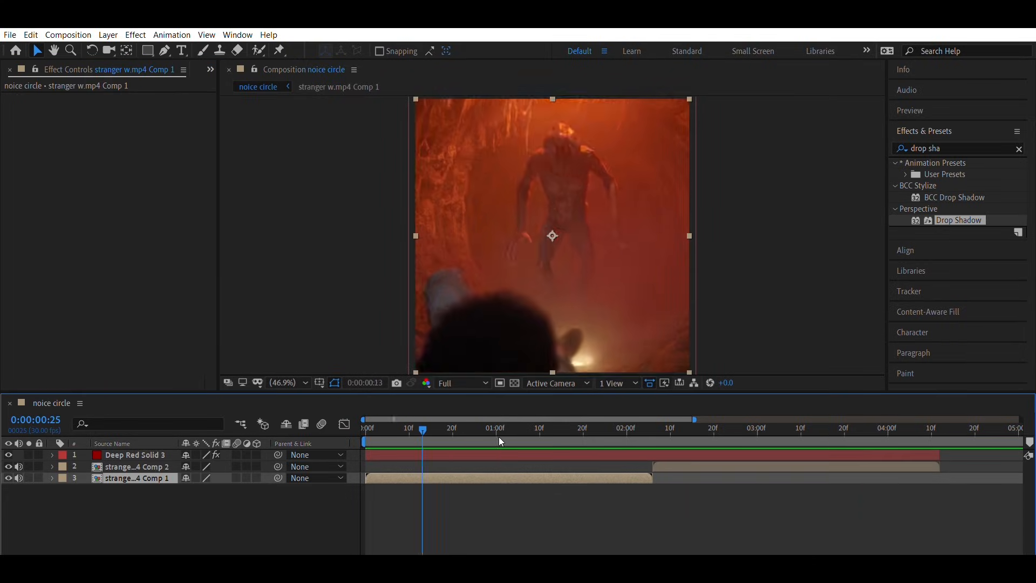
type("blurmo")
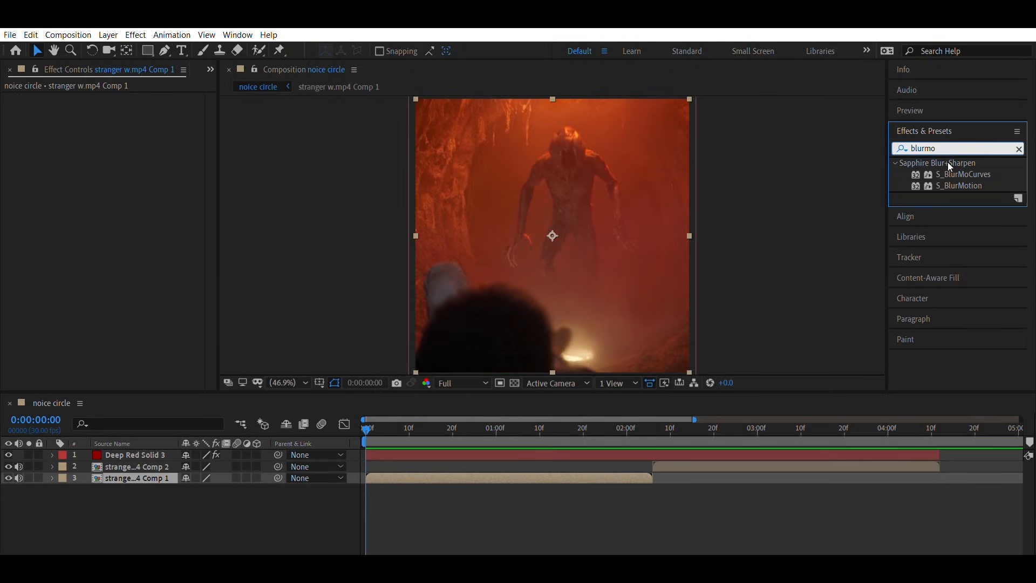
double_click(966, 174)
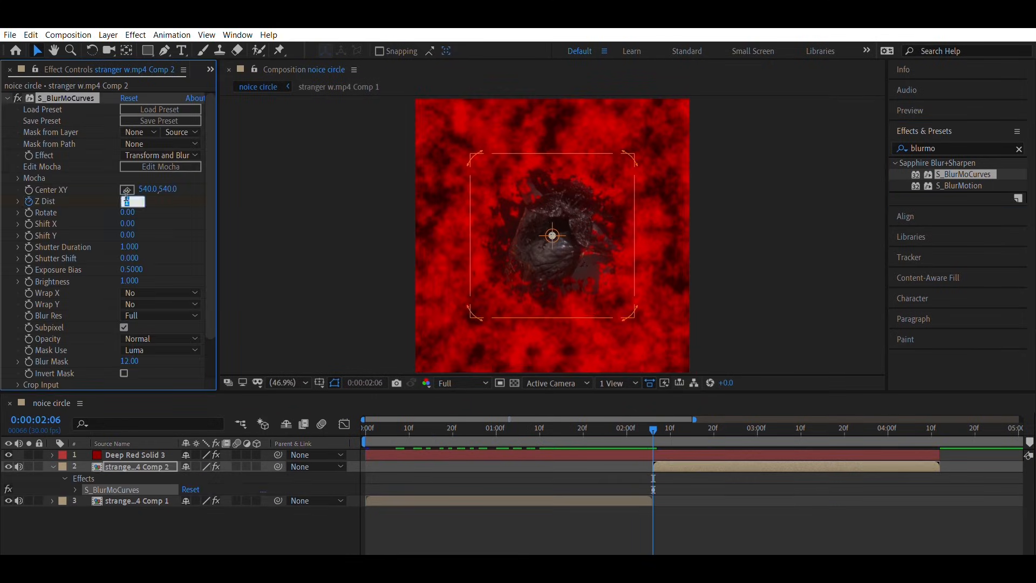
Keyframe Z Dist from 1.2 to 1.0 and sharpen its ease-out in the Graph Editor
type("1.2003")
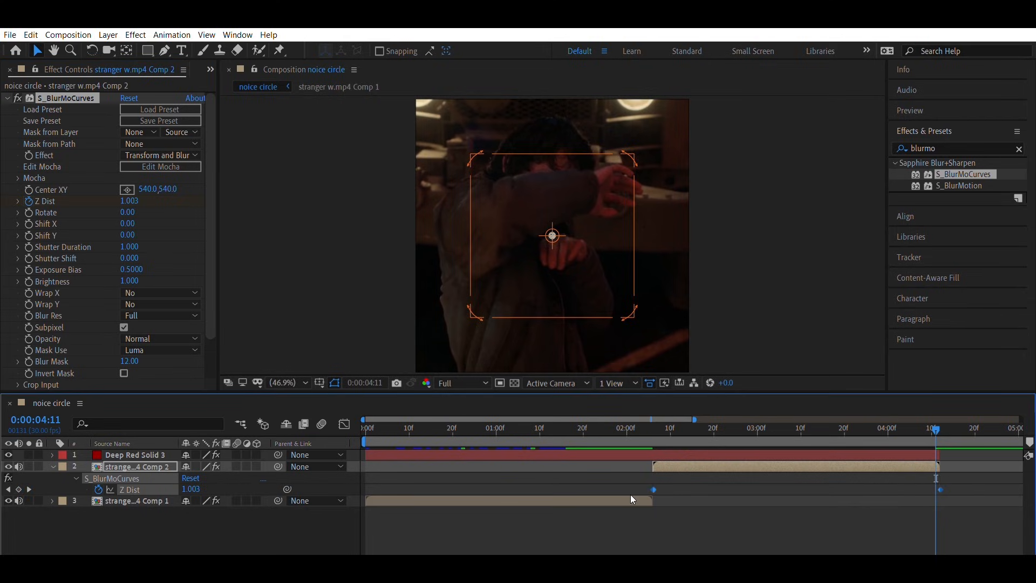
left_click(694, 428)
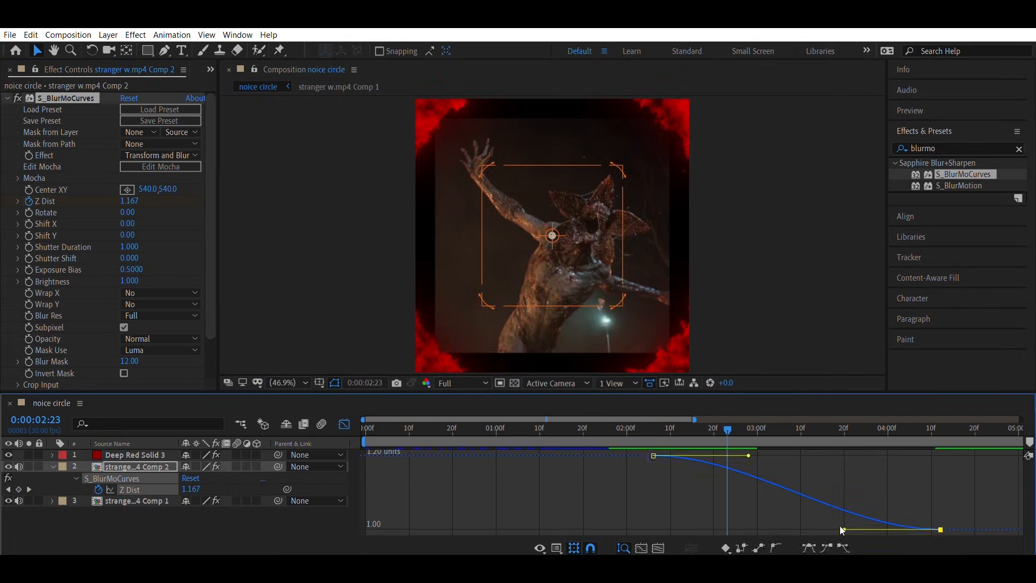
left_click_drag(842, 529, 691, 516)
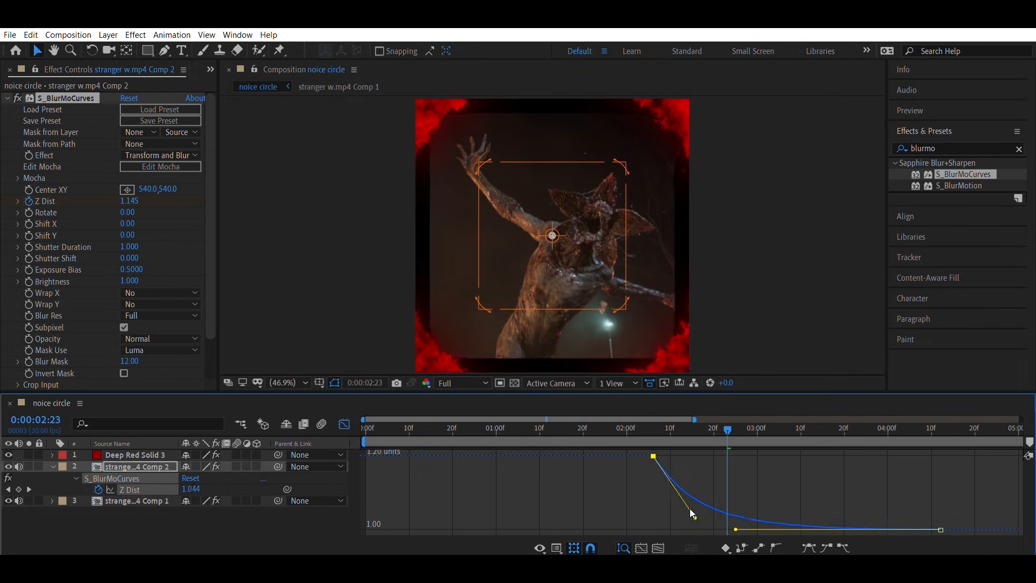
left_click_drag(727, 428, 653, 428)
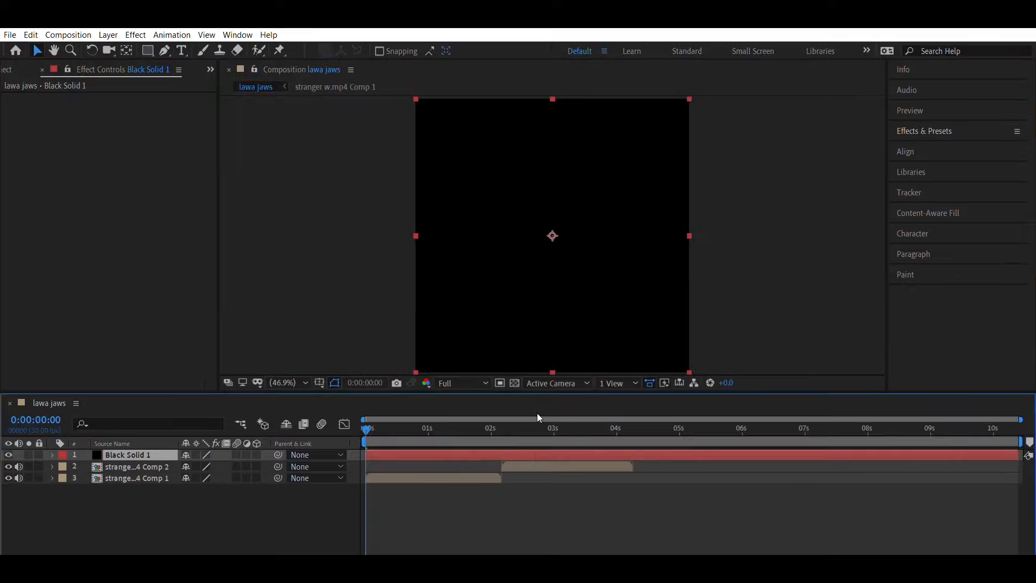
Trim Black Solid 1's in and out points to a short span around the clip cut
left_click(635, 428)
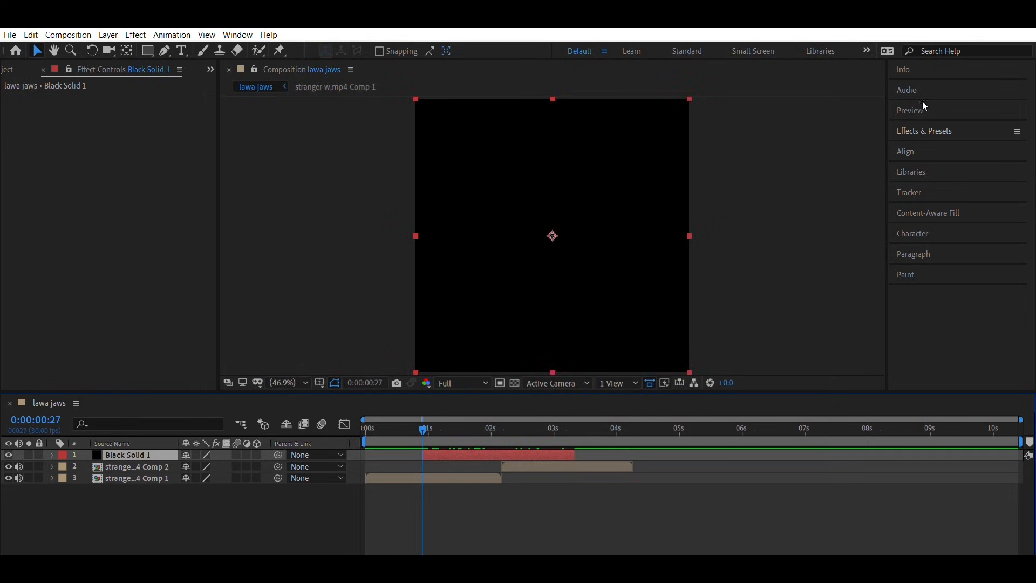
Apply CC Jaws with Spikes shape to Black Solid 1, keyframing Completion at 70% across the cut
type("cc j")
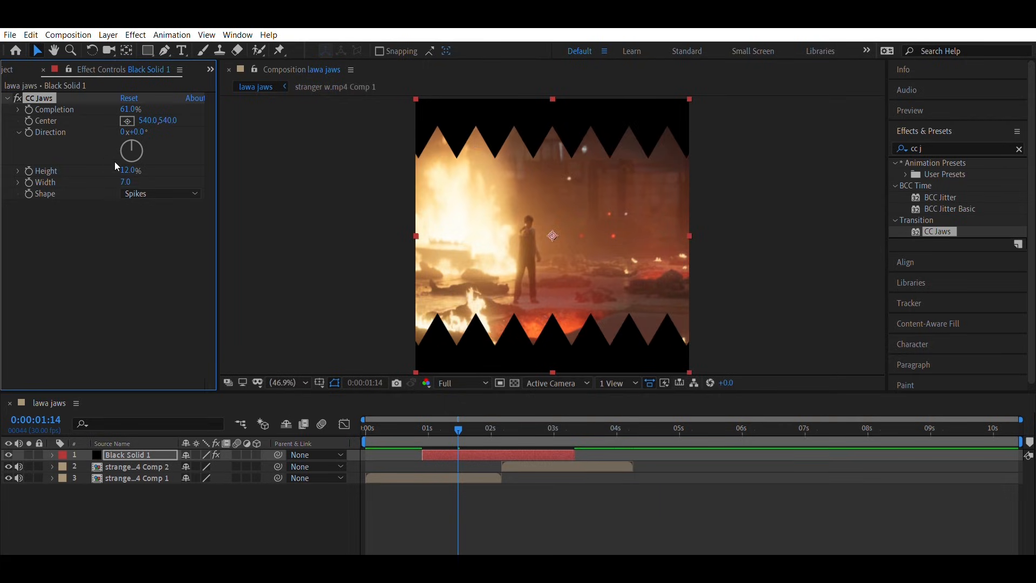
mouse_move(131, 104)
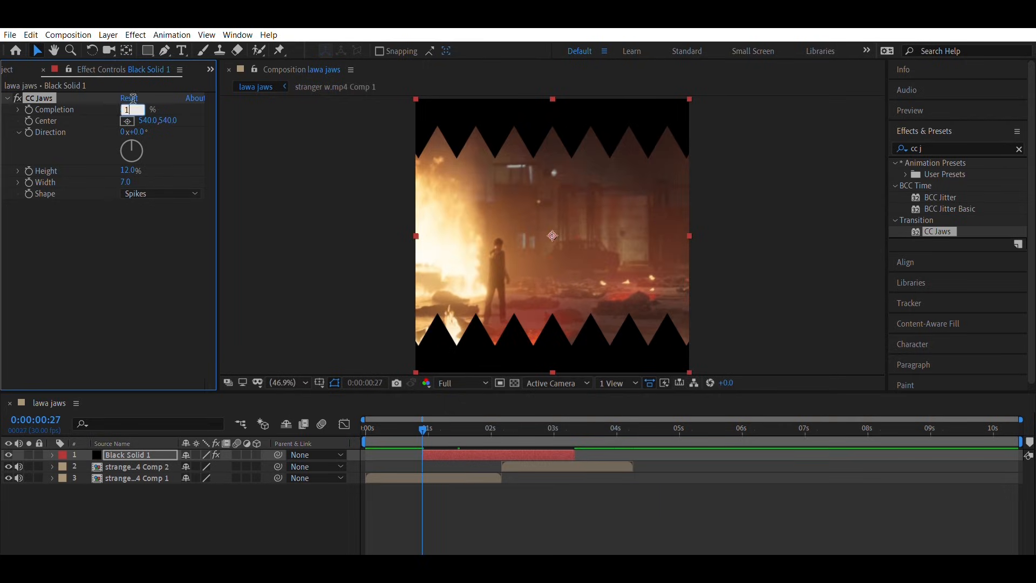
type("70")
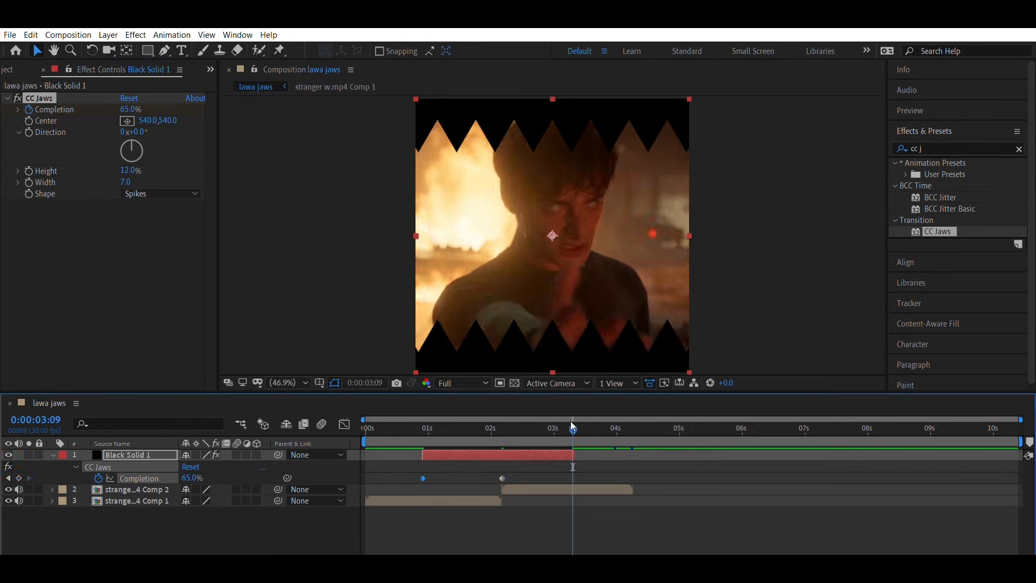
left_click(572, 429)
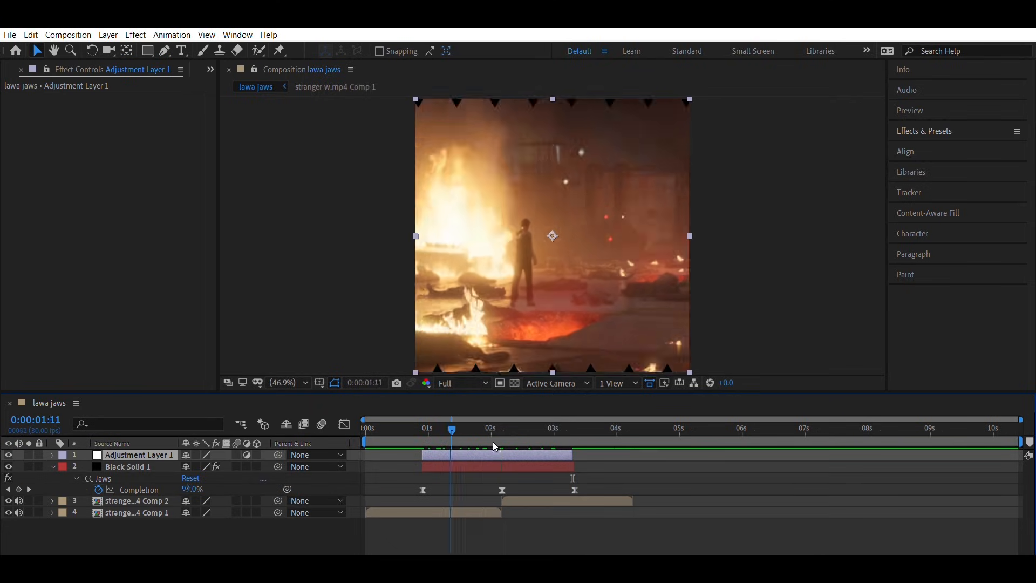
Apply Sapphire S_HalfTone to an adjustment layer trimmed to match Black Solid 1
type("half")
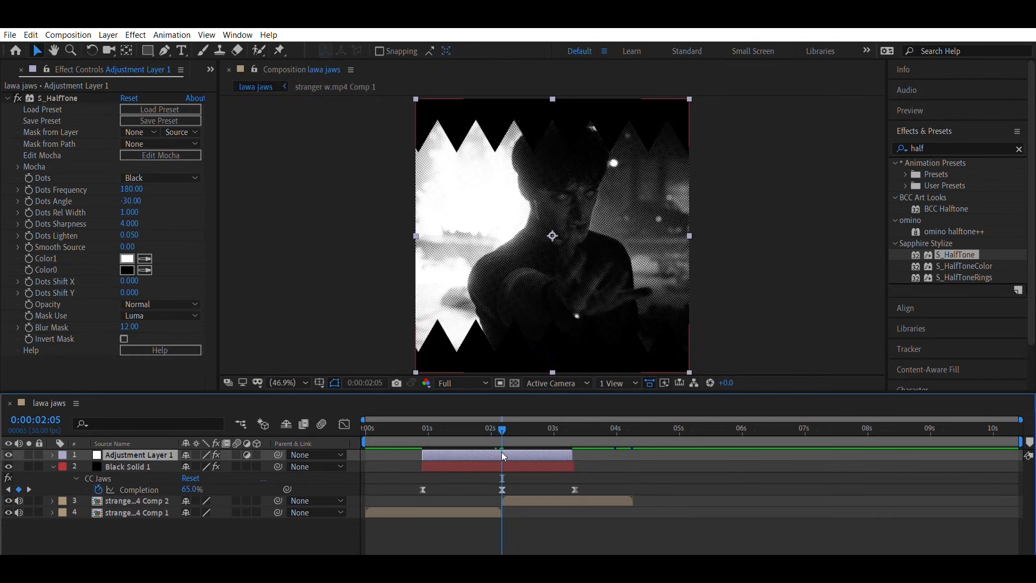
left_click(462, 427)
type("bcc veined")
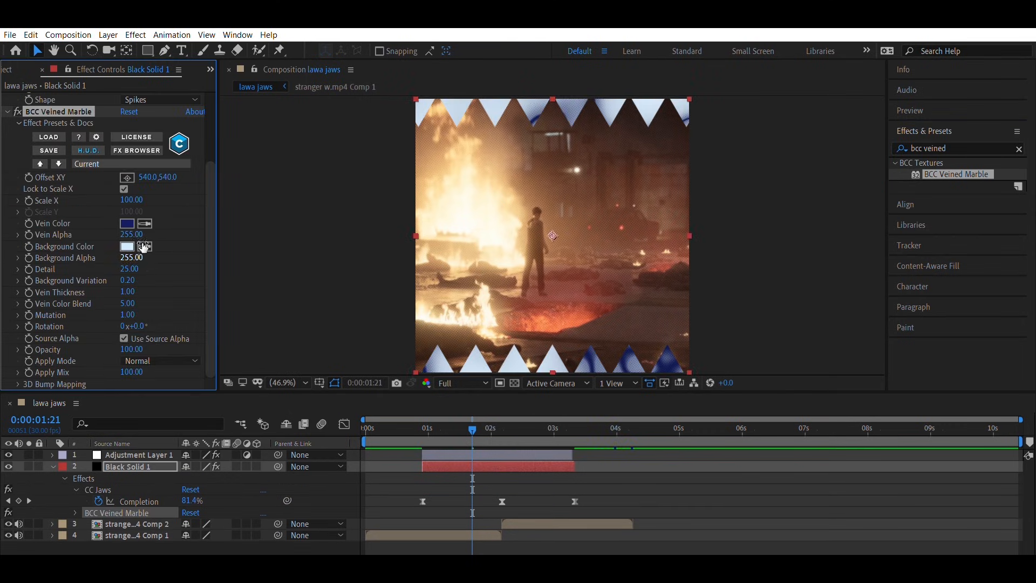
Set BCC Veined Marble's vein and background colors to red and lower Detail
left_click(126, 224)
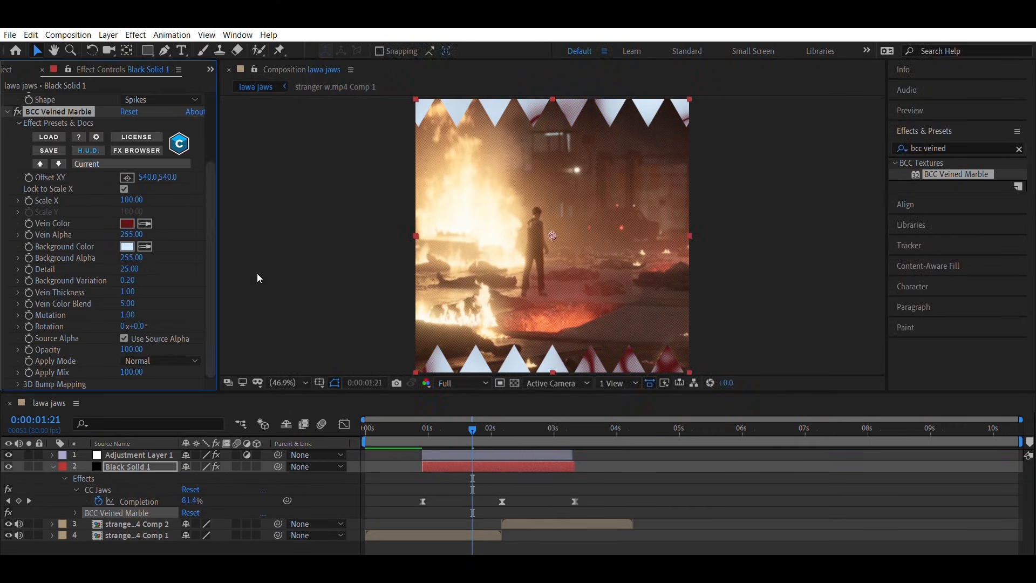
left_click(126, 247)
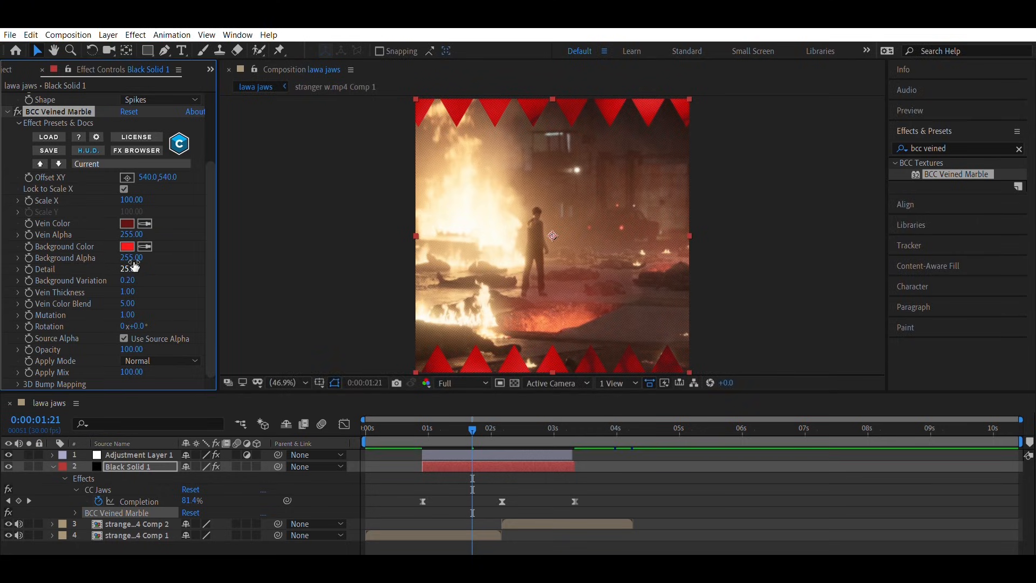
left_click_drag(129, 268, 129, 291)
type("turbulent")
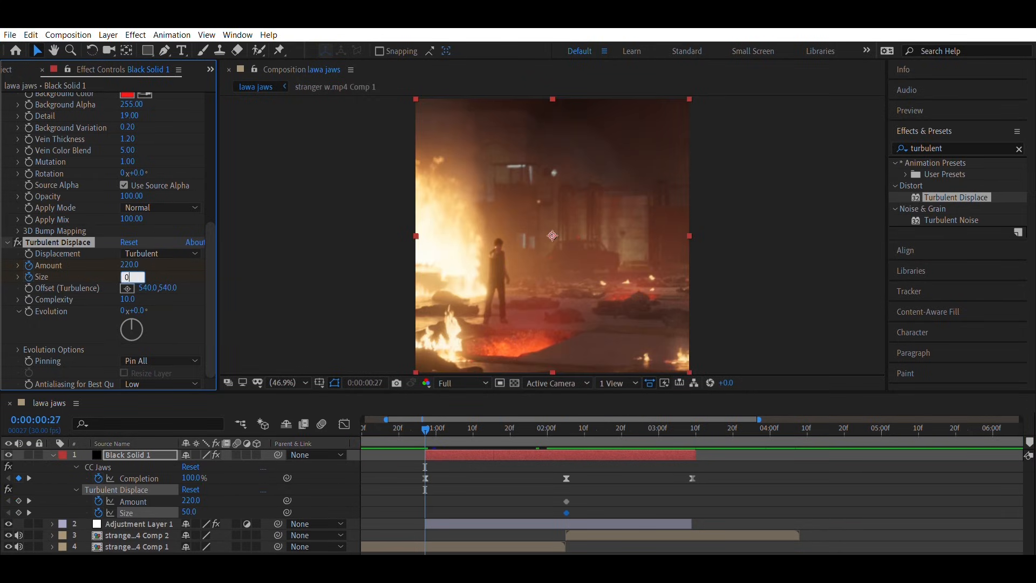
Keyframe Turbulent Displace Amount 0→220 and Size 2→50, then ease the curve
type("2.0")
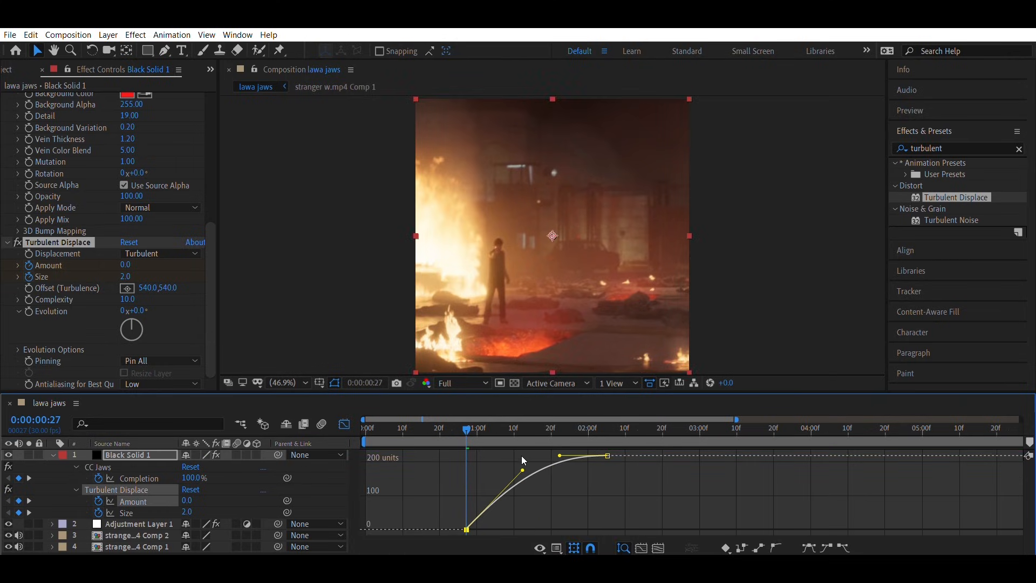
left_click(622, 548)
type("blurmo")
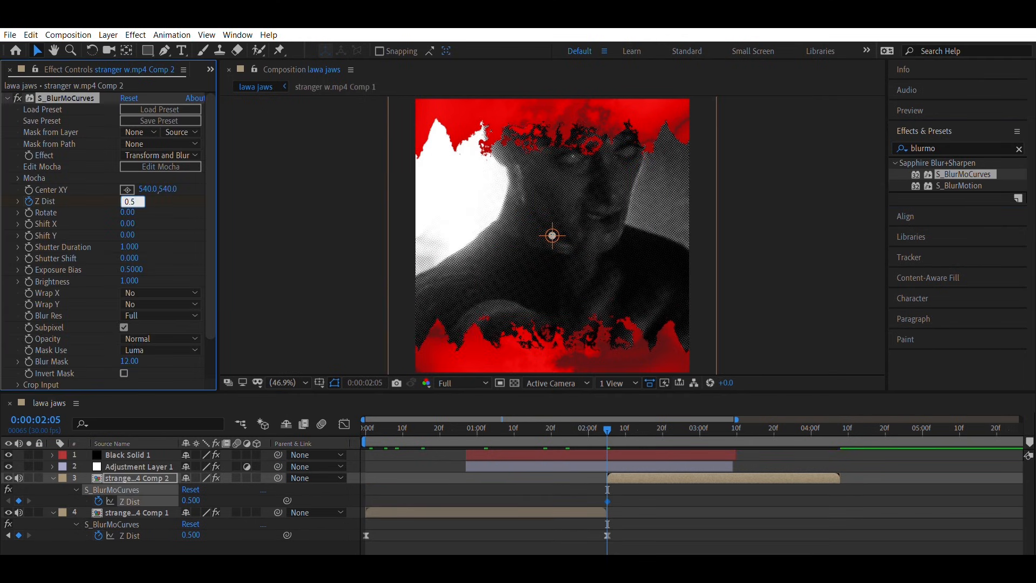
Keyframe S_BlurMoCurves Z Dist at 0.5 and 0.6 on both clips at the cut
left_click(783, 428)
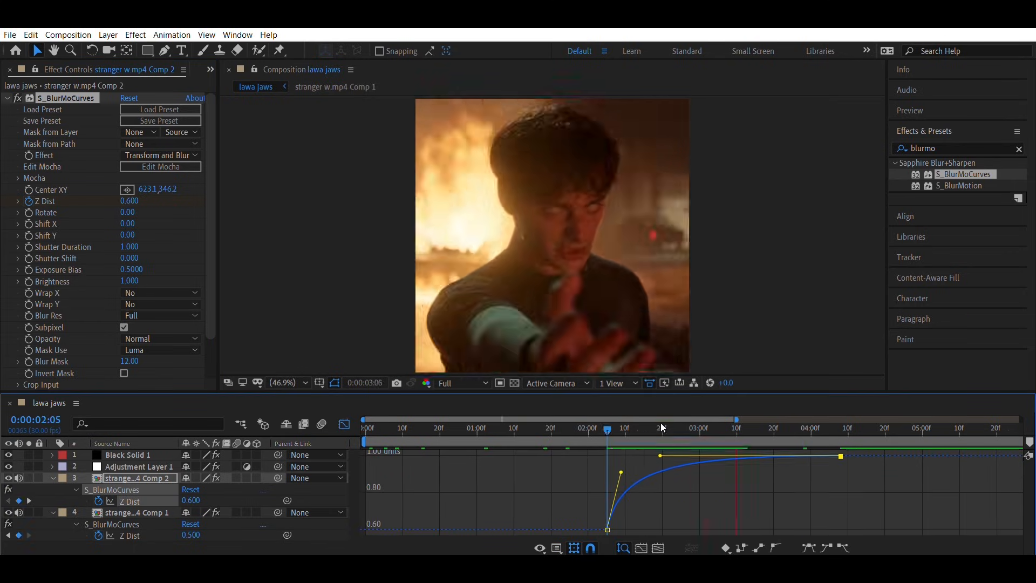
left_click(469, 428)
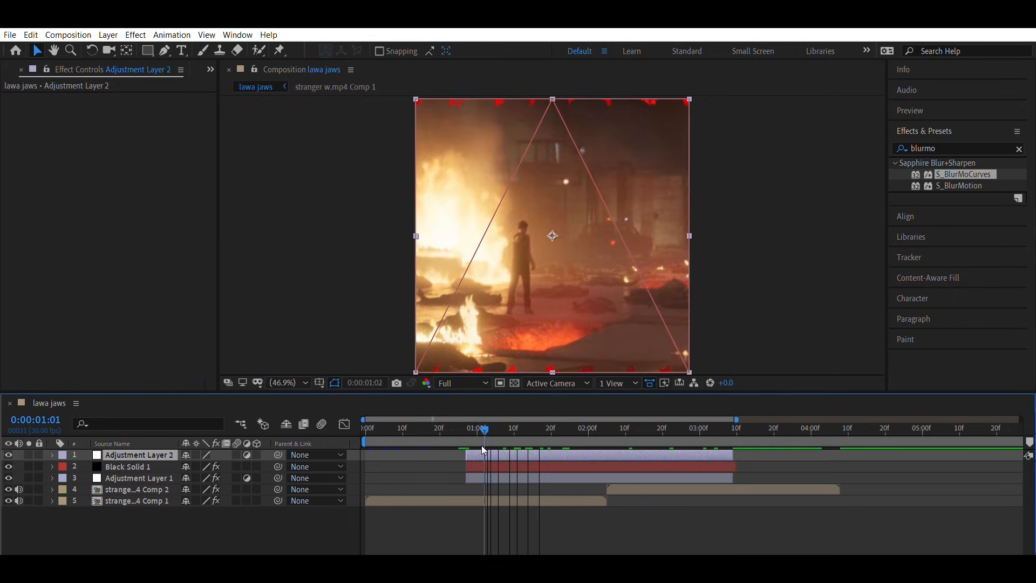
Apply S_Shake to Adjustment Layer 2 and keyframe Amplitude and Frequency at three times
type("s_shake")
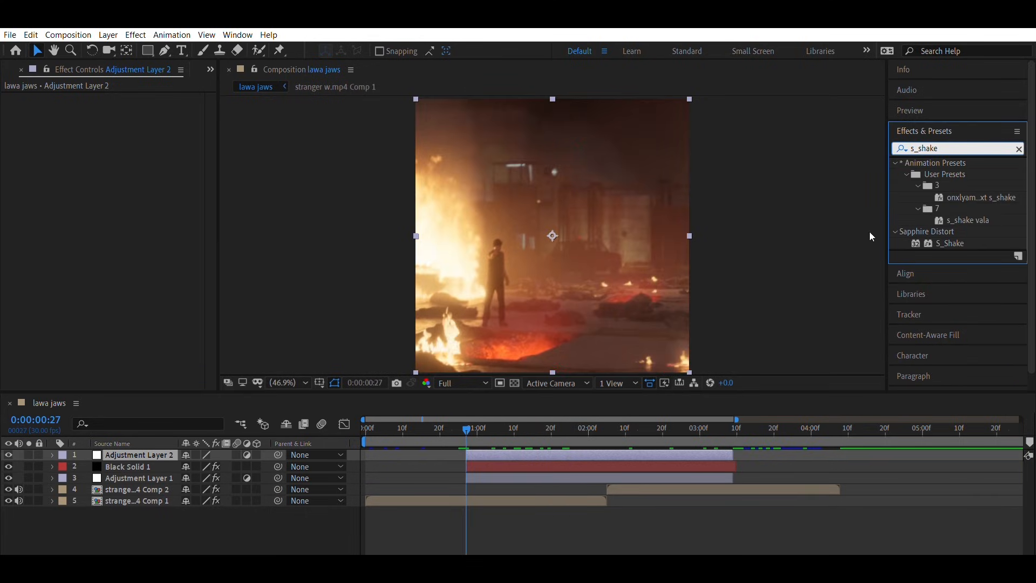
double_click(953, 243)
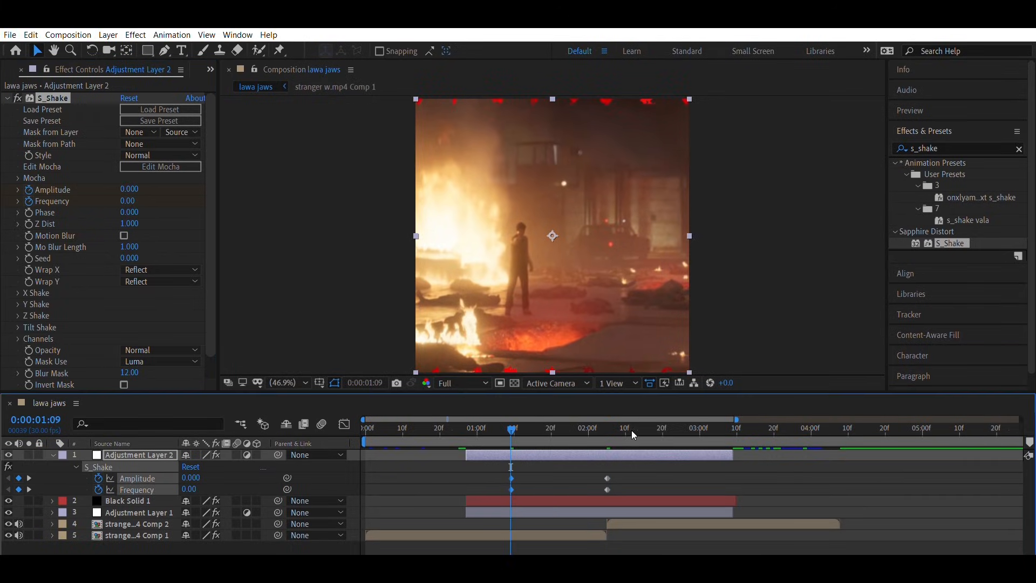
left_click(700, 427)
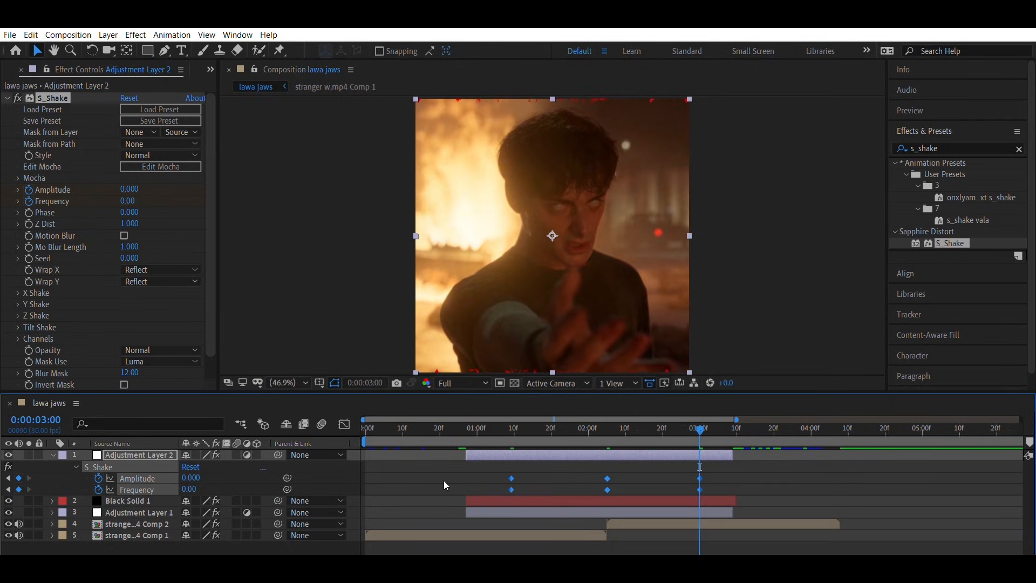